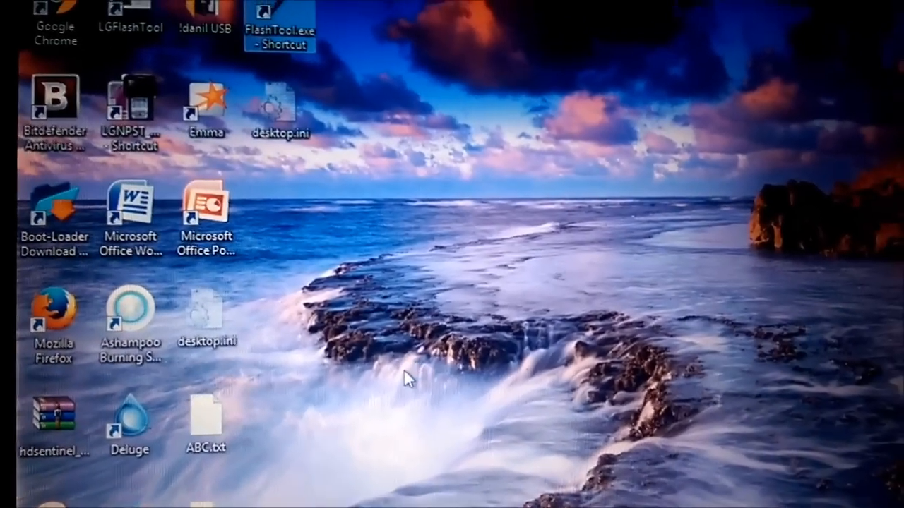
Switch from the desktop to the browser showing the Xperia Blog FlashTool article
{"action": "double_click", "coordinate": [279, 26]}
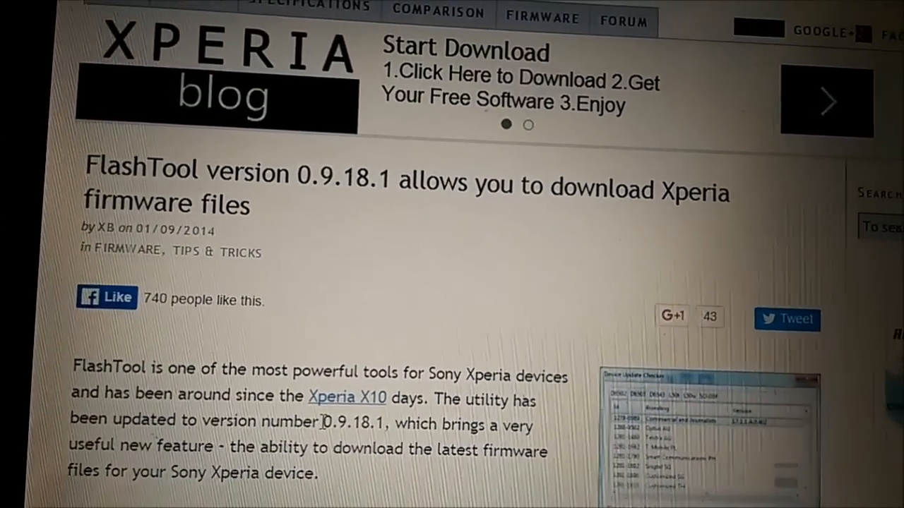
Read the FlashTool 0.9.18.1 post through the changelog to the Device Selector step
{"action": "scroll", "scroll_direction": "down", "scroll_amount": 3}
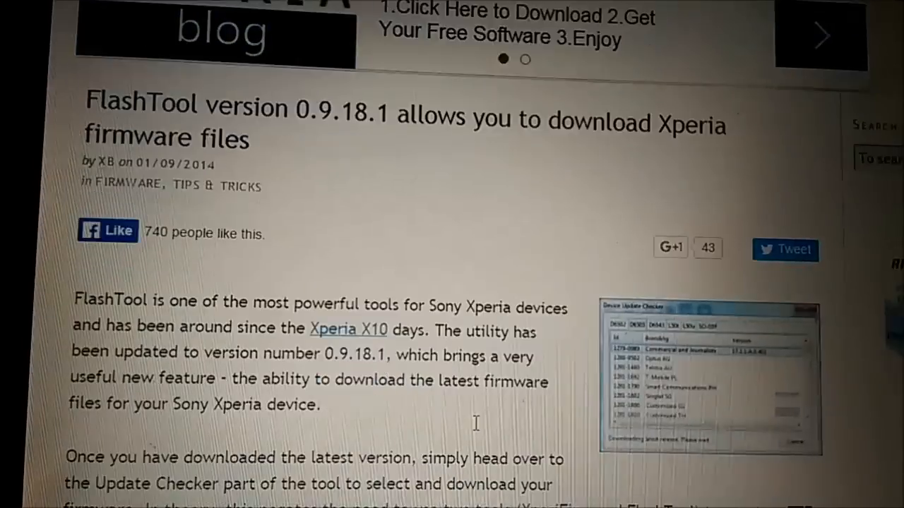
{"action": "scroll", "scroll_direction": "down", "scroll_amount": 3}
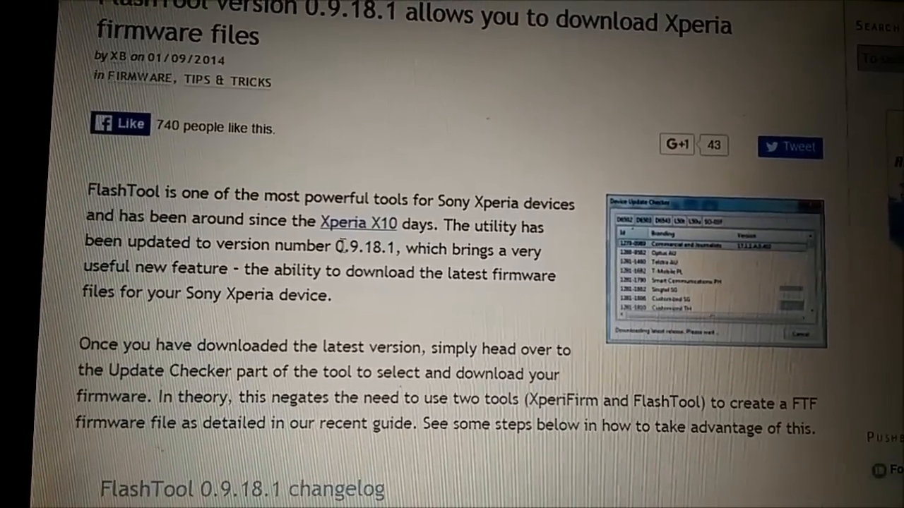
{"action": "double_click", "coordinate": [364, 252]}
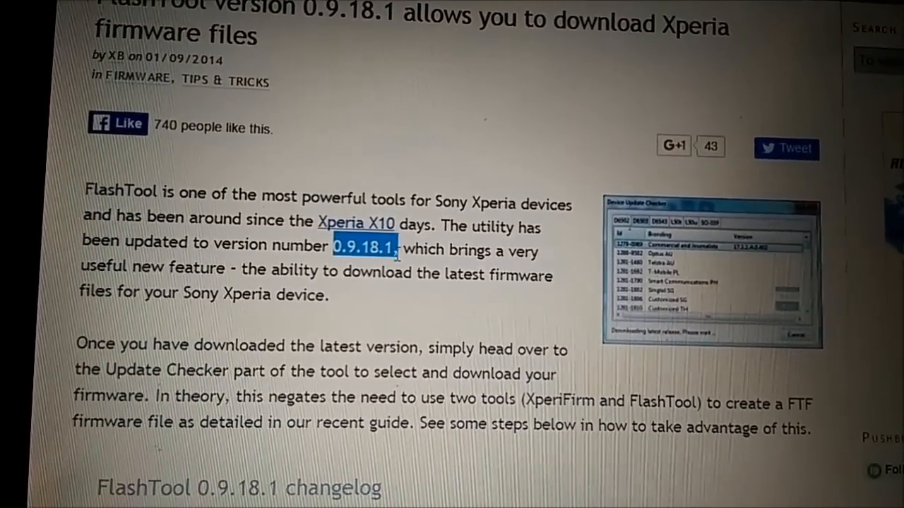
{"action": "scroll", "scroll_direction": "down", "scroll_amount": 3}
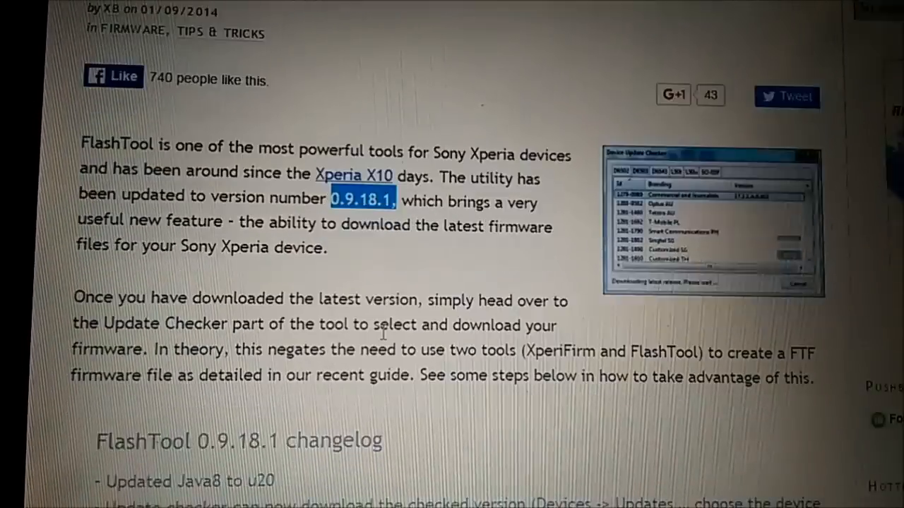
{"action": "scroll", "scroll_direction": "down", "scroll_amount": 3}
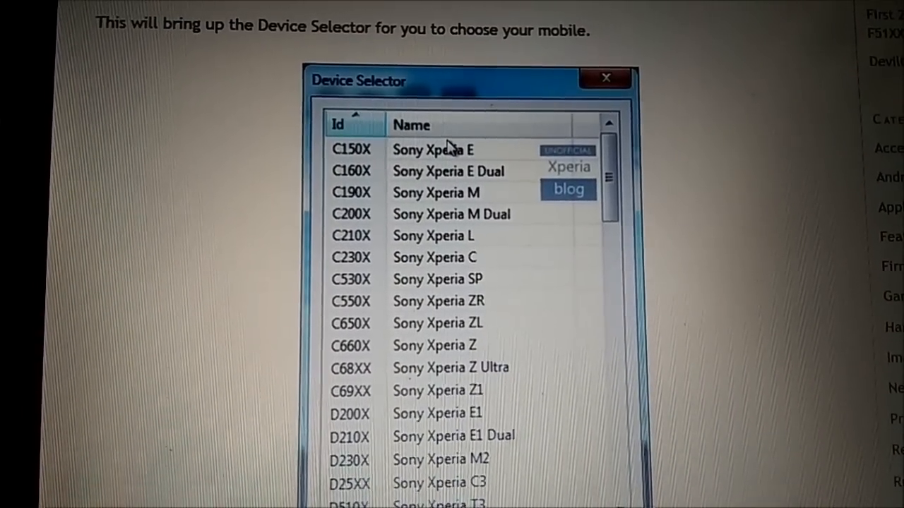
{"action": "scroll", "scroll_direction": "down", "scroll_amount": 3}
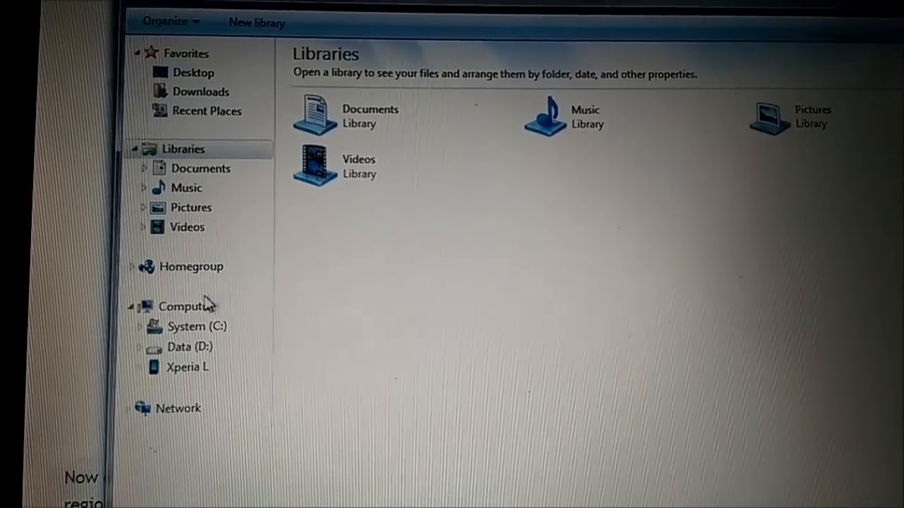
Show Computer's system properties and launch Device Manager from its left pane
{"action": "left_click", "coordinate": [183, 299]}
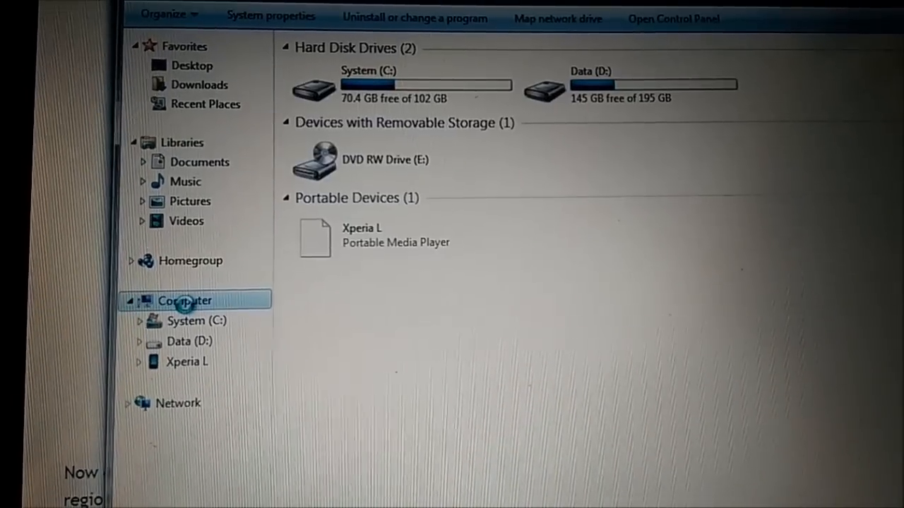
{"action": "right_click", "coordinate": [184, 299]}
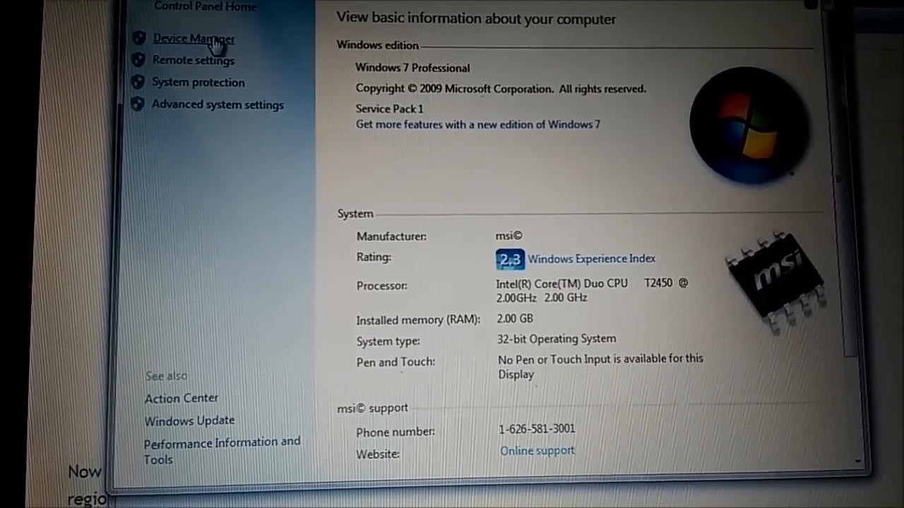
{"action": "left_click", "coordinate": [194, 40]}
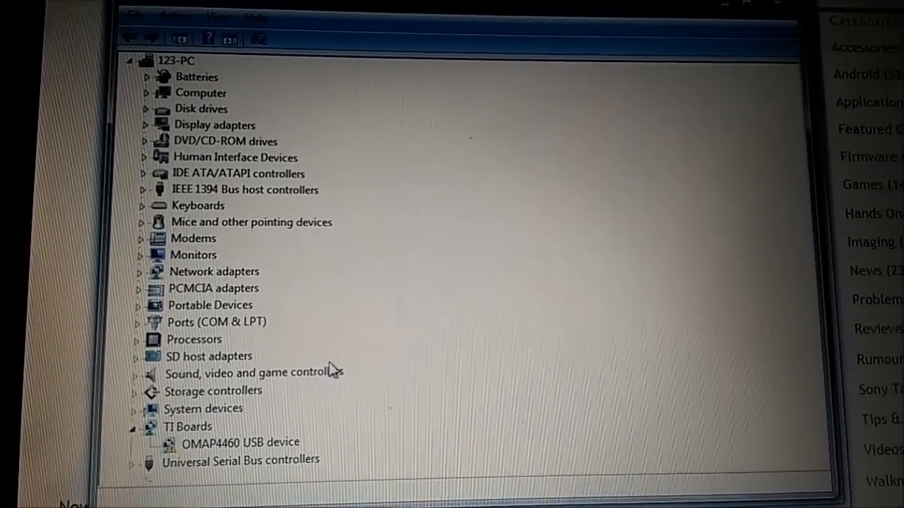
{"action": "mouse_move", "coordinate": [399, 267]}
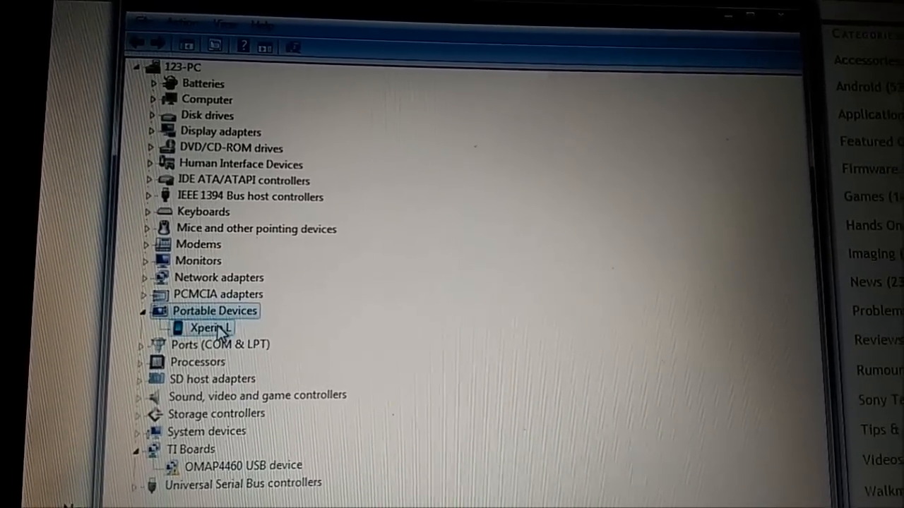
View the Xperia L properties under Portable Devices to confirm it works properly
{"action": "double_click", "coordinate": [206, 328]}
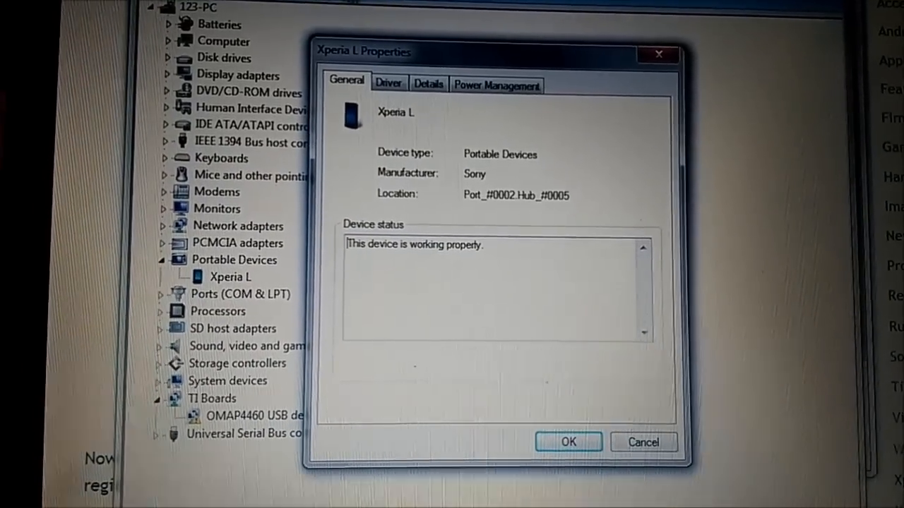
{"action": "left_click", "coordinate": [428, 83]}
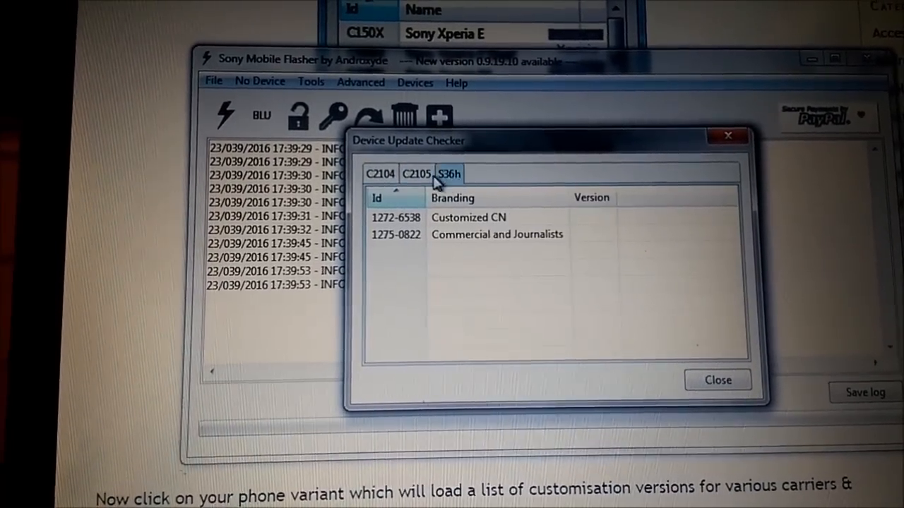
Find Videotron CA at 15.3.A.1.14 under the C2104 variant, then close the Update Checker
{"action": "left_click", "coordinate": [382, 174]}
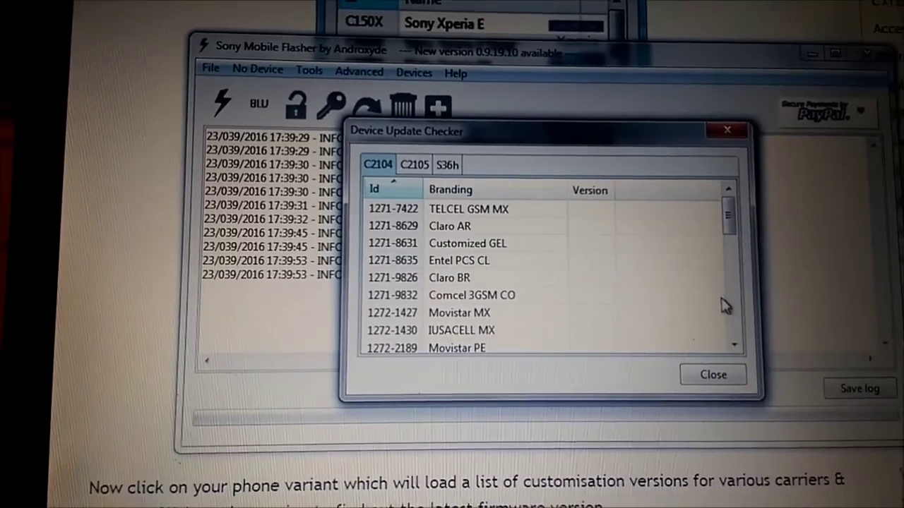
{"action": "scroll", "scroll_direction": "down", "scroll_amount": 3}
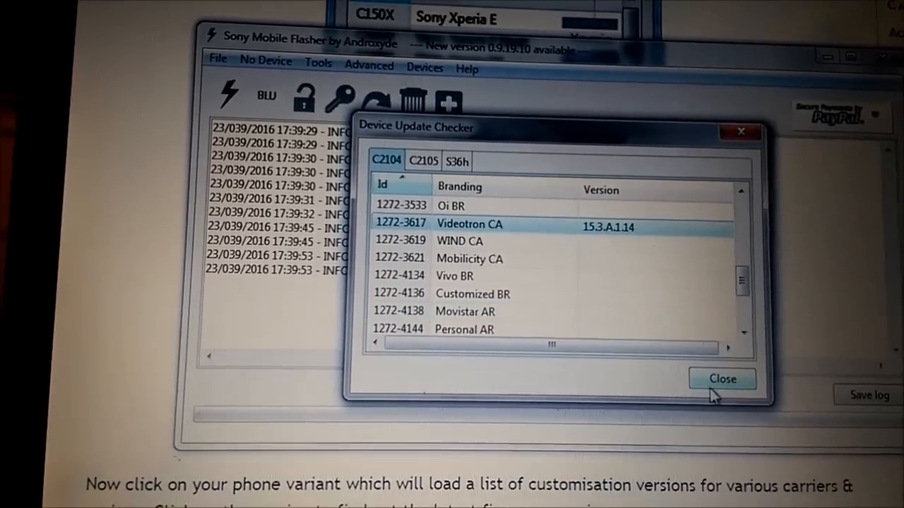
{"action": "left_click", "coordinate": [720, 379]}
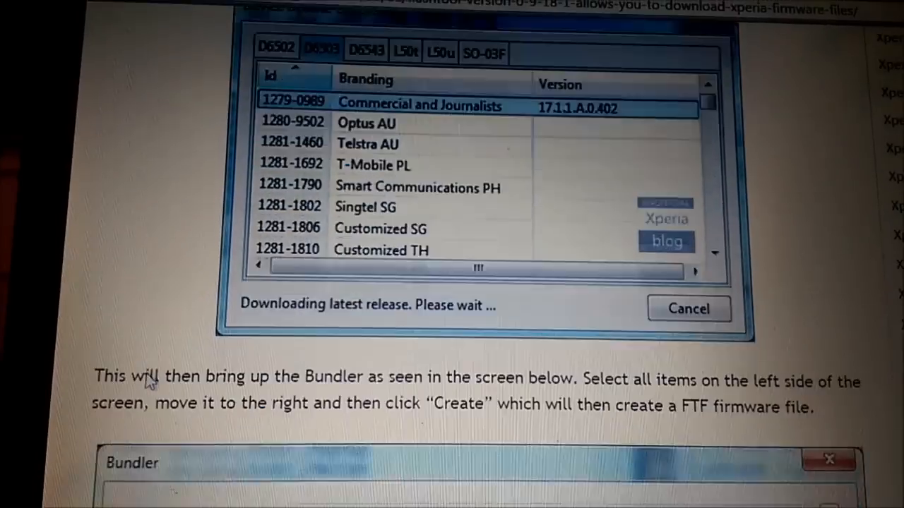
Read the blog's release download and Bundler FTF creation screenshots
{"action": "scroll", "scroll_direction": "down", "scroll_amount": 3}
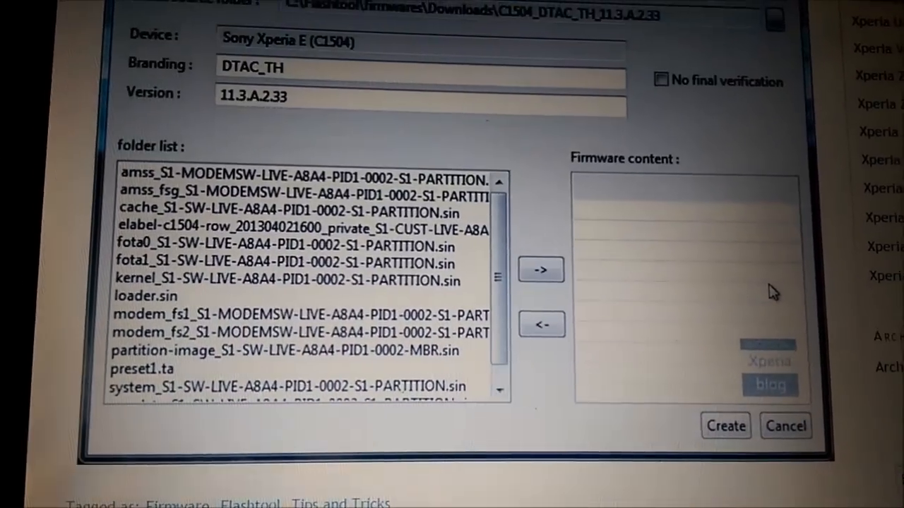
{"action": "scroll", "scroll_direction": "down", "scroll_amount": 3}
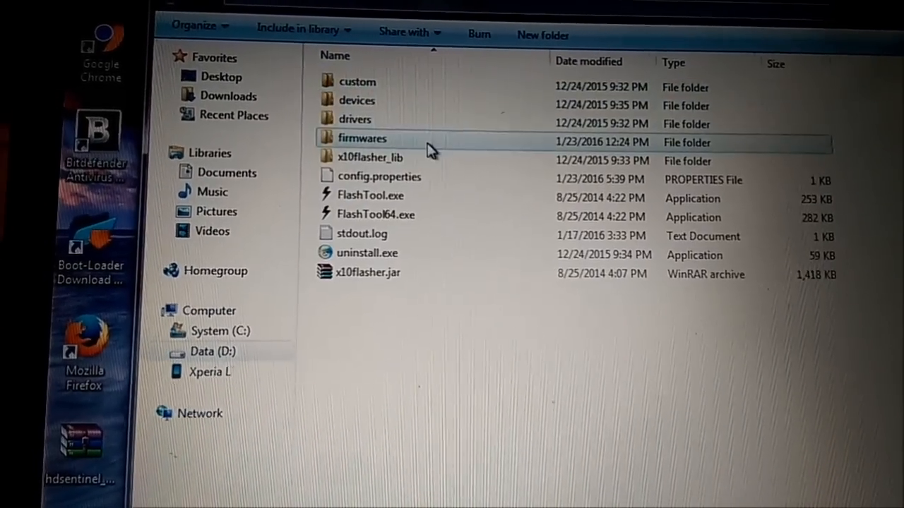
Show the downloaded C2104_Videotron firmware in D:\SONY\Flashtool\firmwares, then go to the drivers folder
{"action": "left_click", "coordinate": [356, 118]}
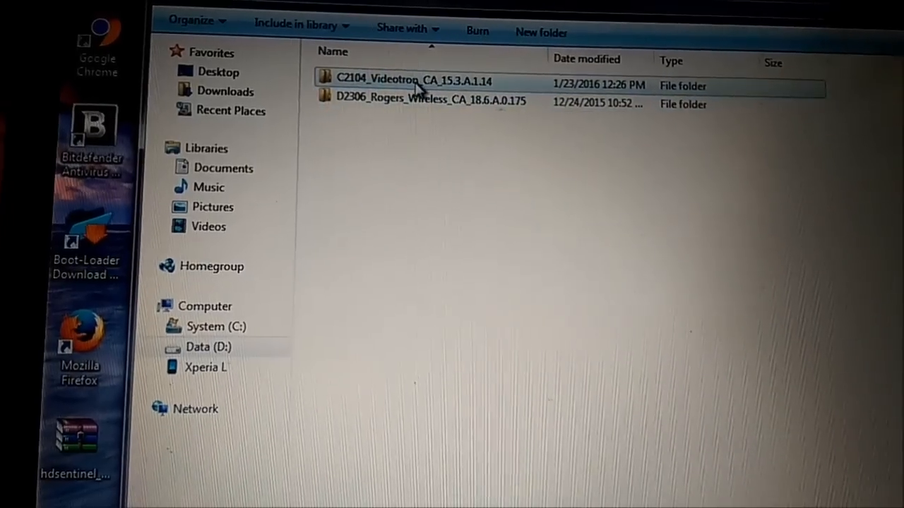
{"action": "left_click", "coordinate": [395, 86]}
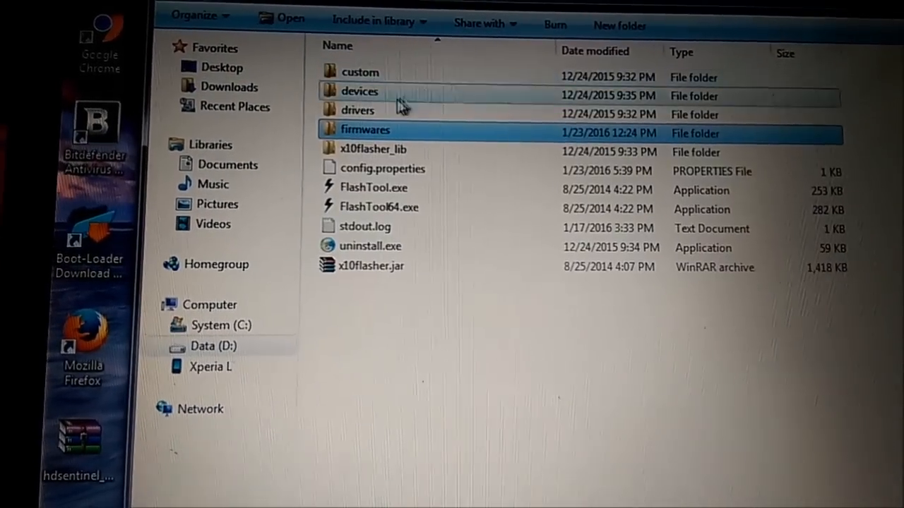
{"action": "double_click", "coordinate": [355, 111]}
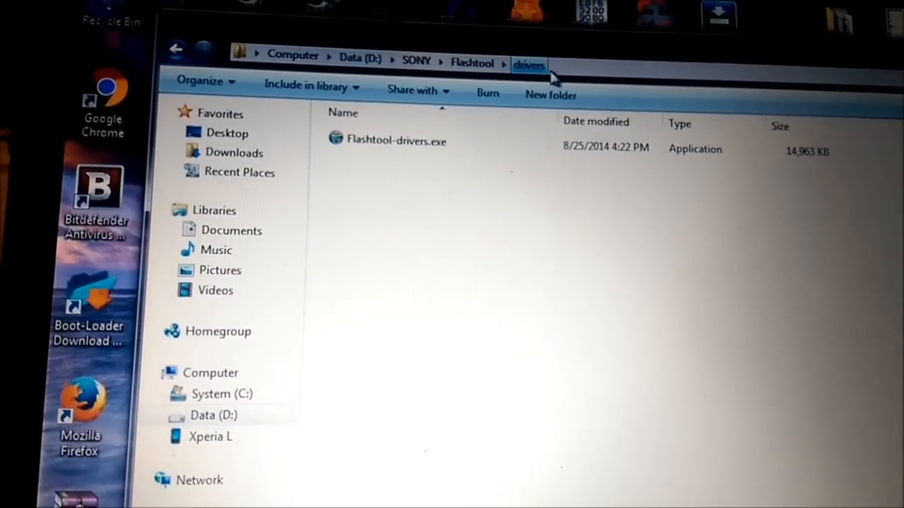
Run Flashtool-drivers.exe to start the Xperia Driver Pack v1.6.2 setup
{"action": "left_click", "coordinate": [395, 141]}
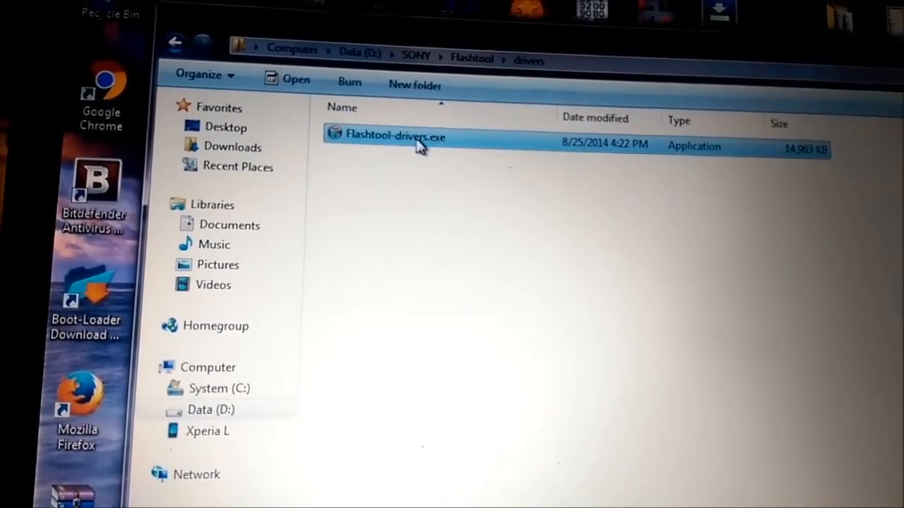
{"action": "double_click", "coordinate": [395, 135]}
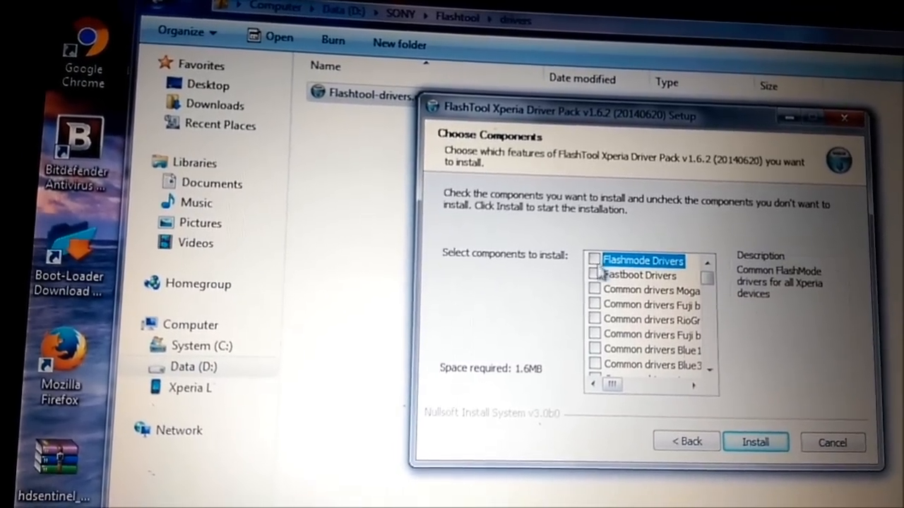
Browse the Choose Components list of Flashmode and device drivers
{"action": "left_click", "coordinate": [604, 333]}
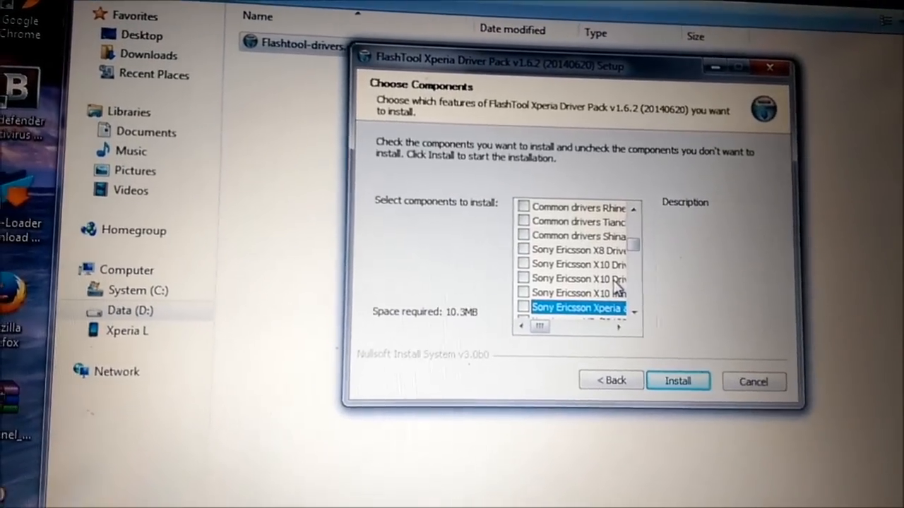
{"action": "scroll", "scroll_direction": "down", "scroll_amount": 3}
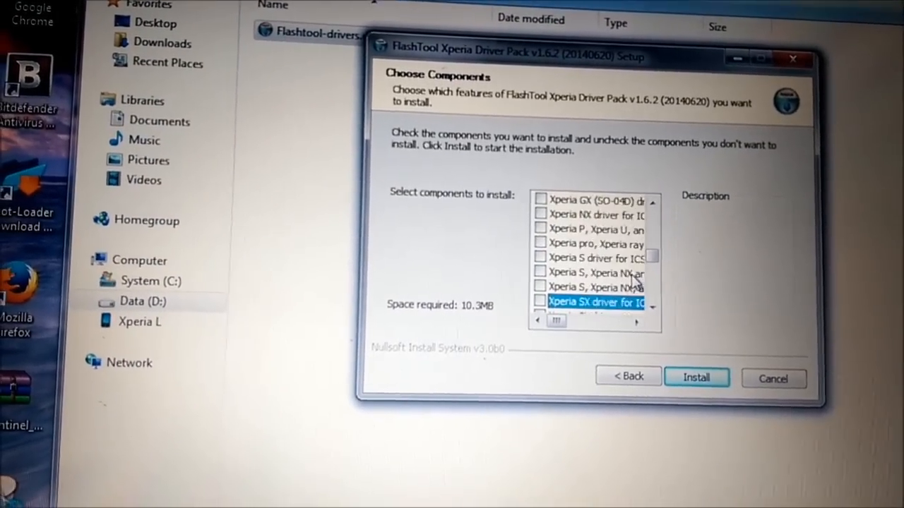
{"action": "scroll", "scroll_direction": "down", "scroll_amount": 3}
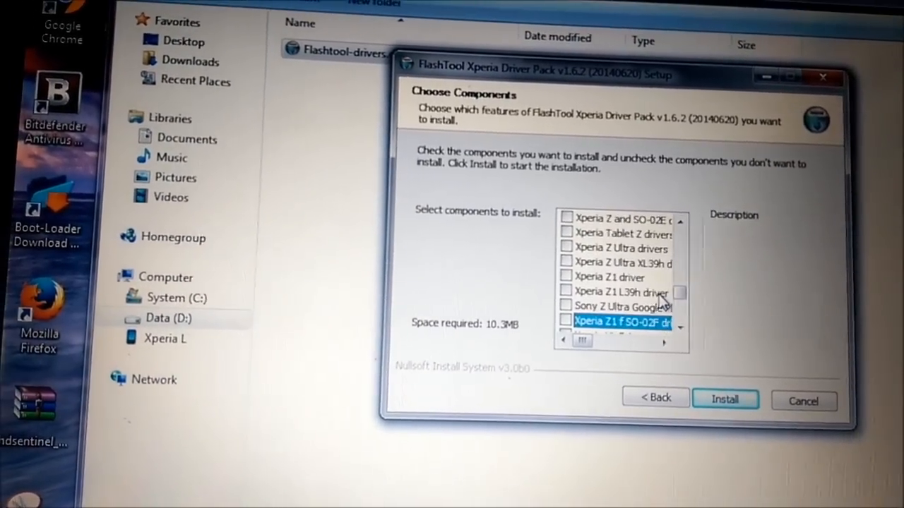
{"action": "scroll", "scroll_direction": "down", "scroll_amount": 3}
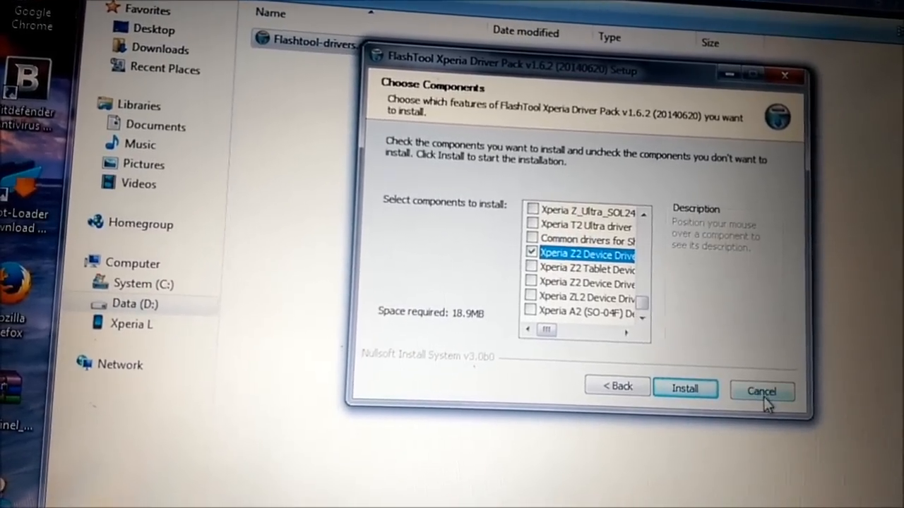
Cancel the driver pack setup and confirm exiting without installing
{"action": "left_click", "coordinate": [761, 391]}
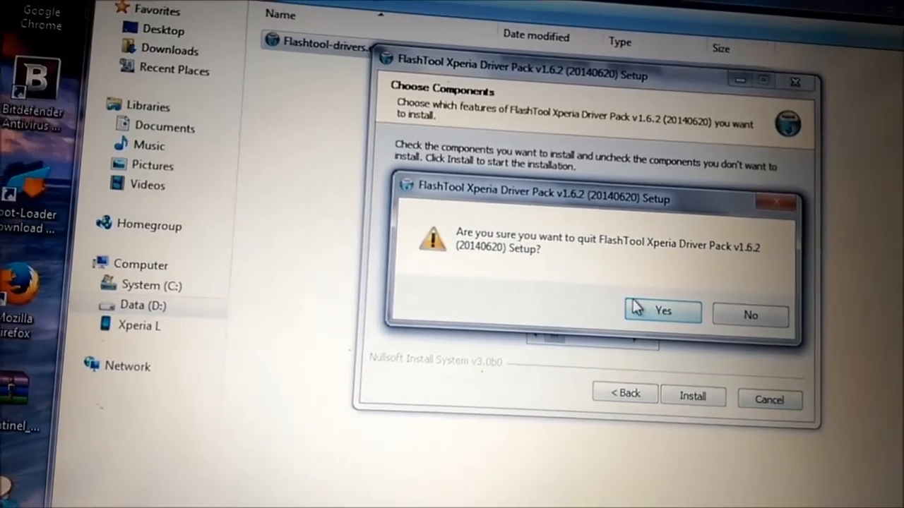
{"action": "left_click", "coordinate": [660, 311]}
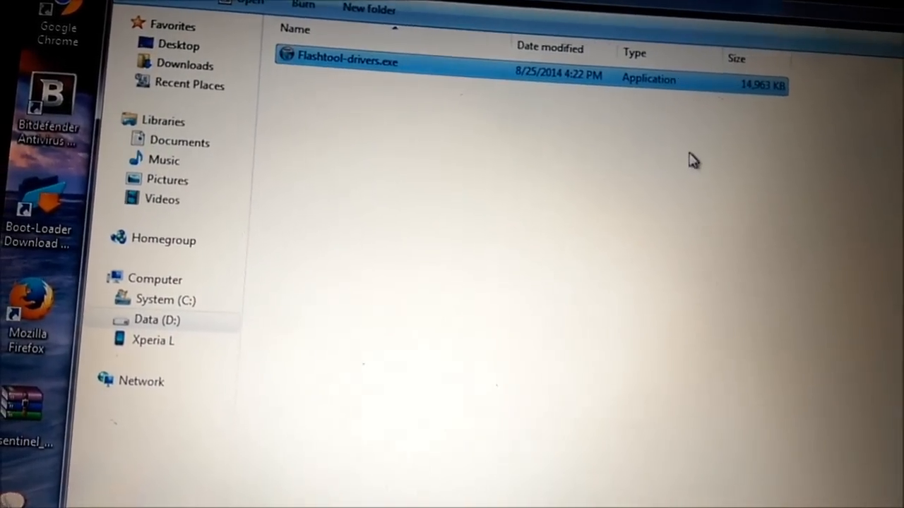